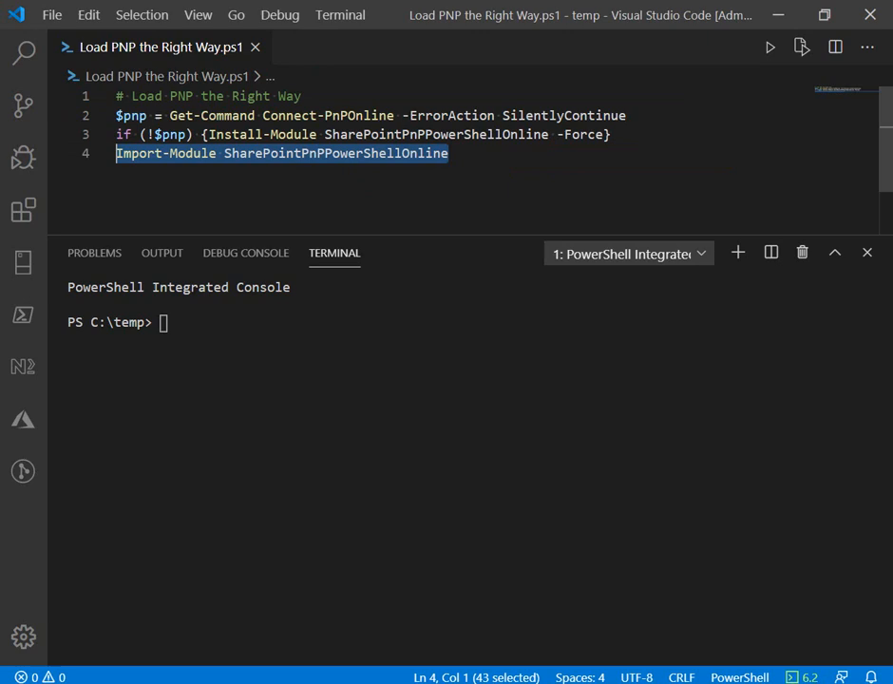
mouse_move(589, 165)
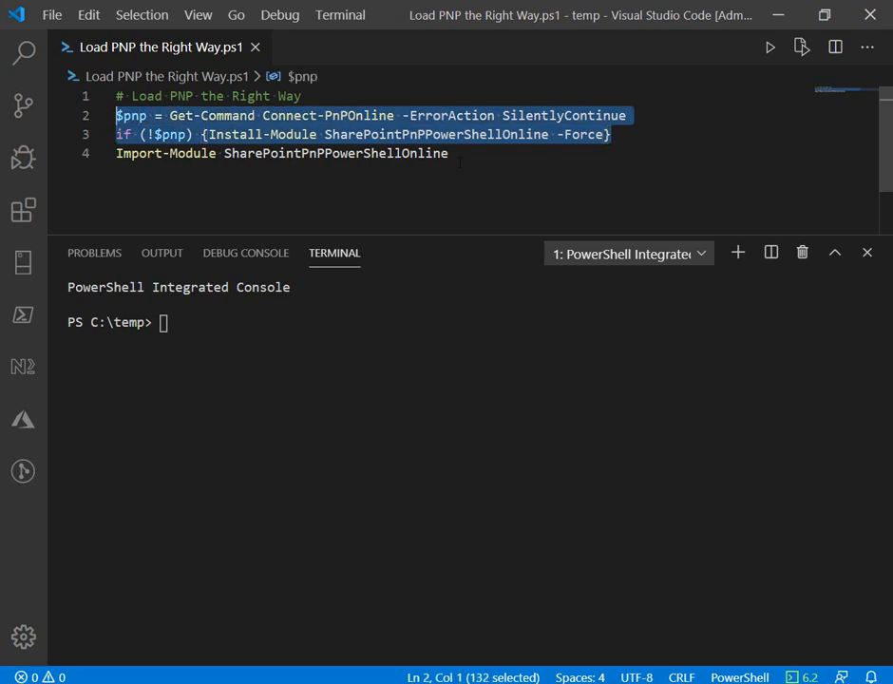
Run the Get-Command Connect-PnPOnline check line in the integrated PowerShell console
click(449, 152)
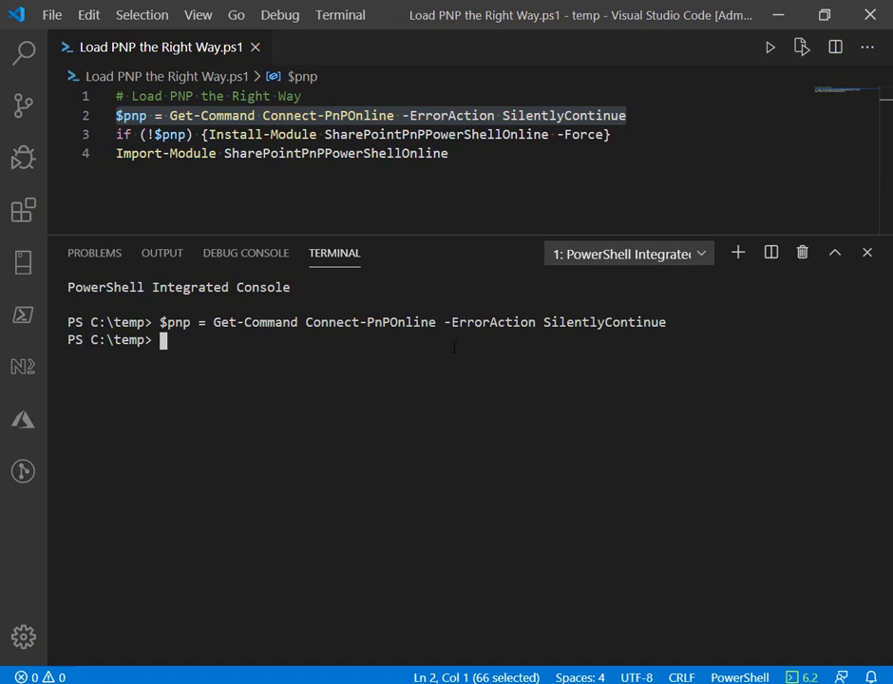
Echo the $pnp variable, then move to the separate admin Windows PowerShell console
text($pnp)
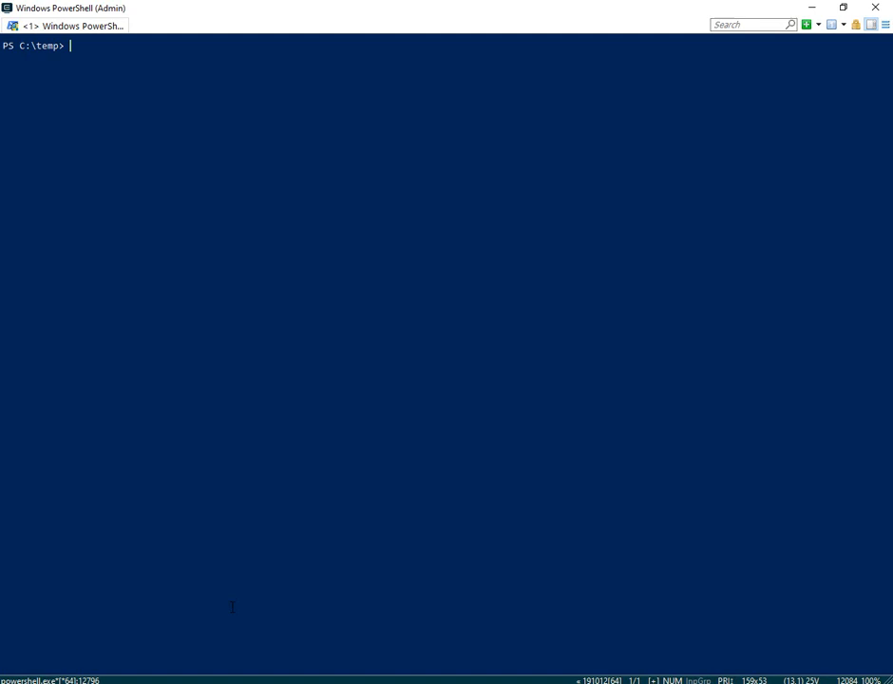
Run the Get-Command detect line at the admin prompt, then try Connect-PnPOnline without parameters
text($pnp = Get-Command Connect-PnPOnline -ErrorAction SilentlyContinue)
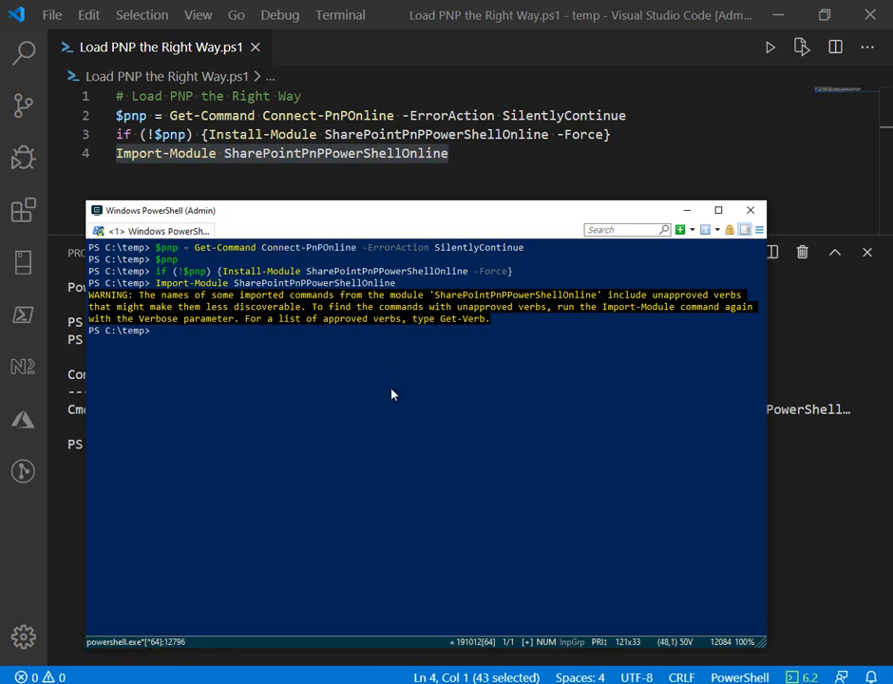
text(Connect-PnPOnline)
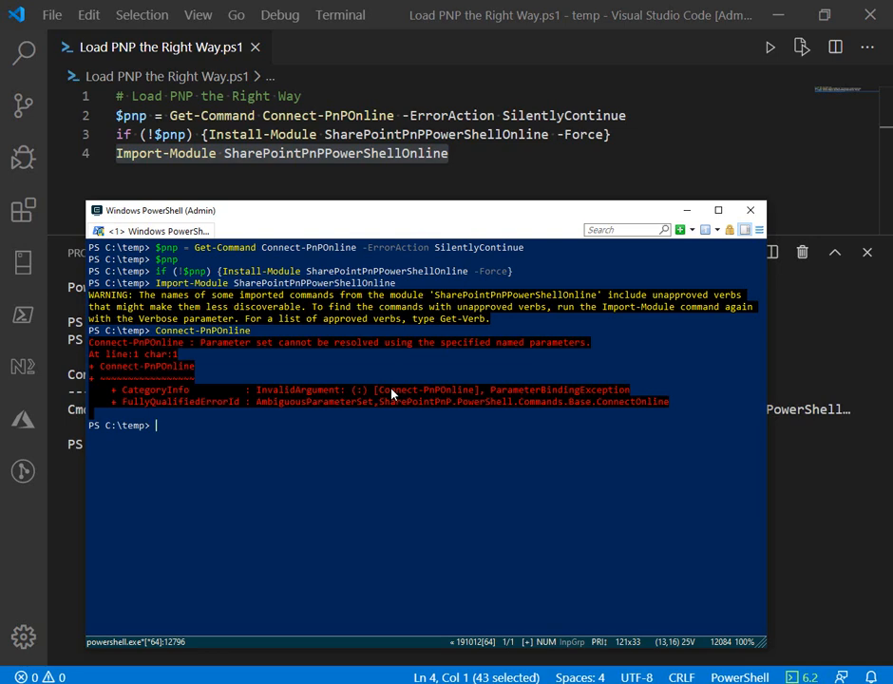